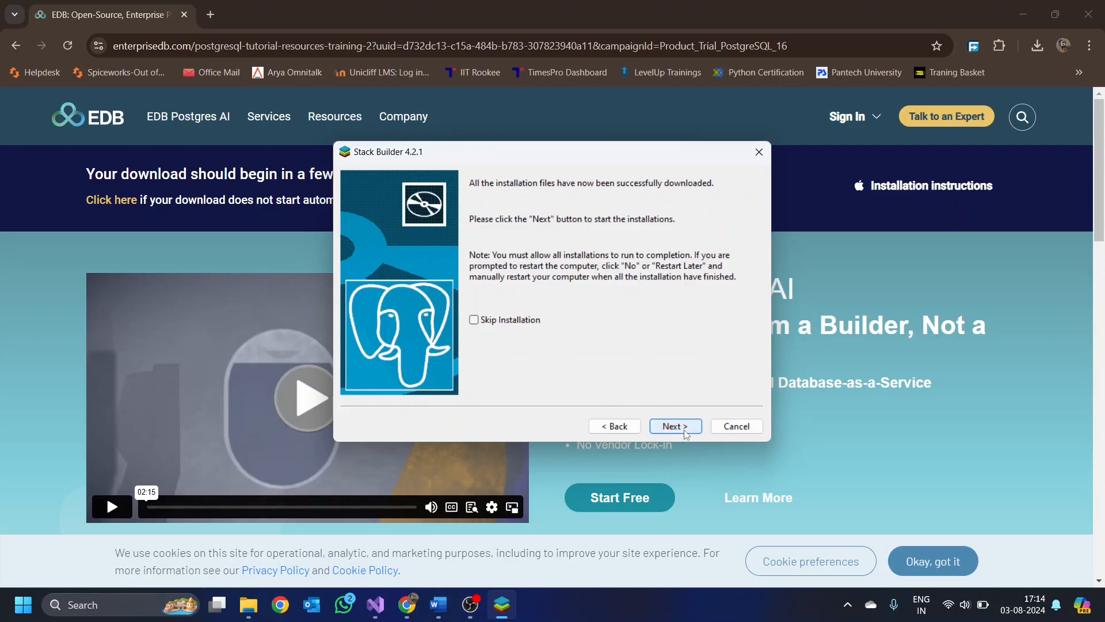
Step: Begin installing the downloaded add-ons and finish the Npgsql for Microsoft .Net setup
click(674, 425)
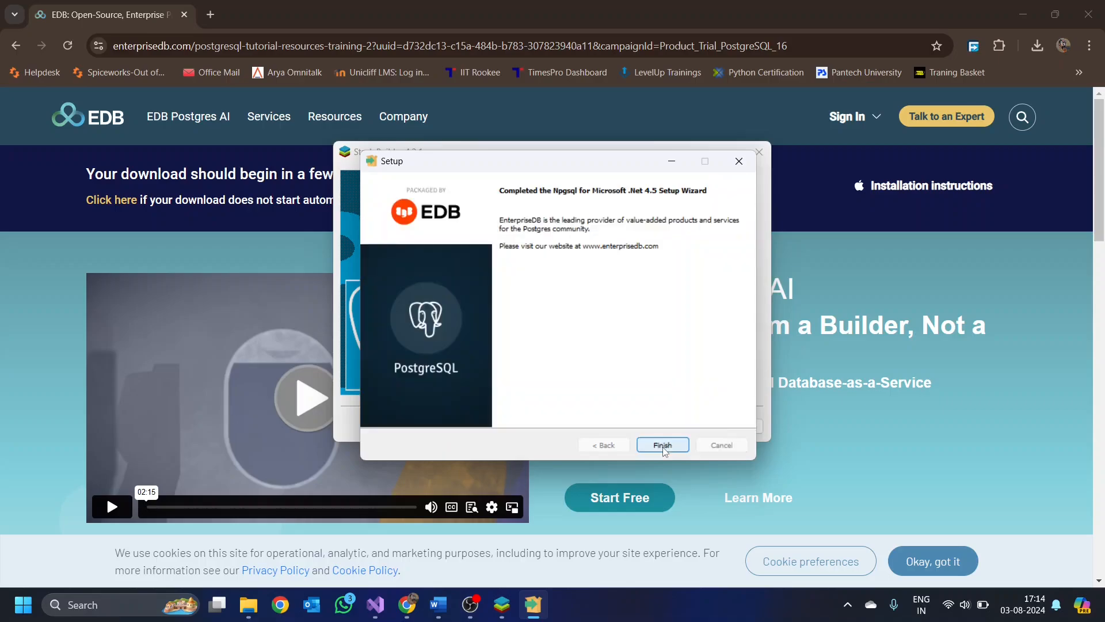
click(661, 444)
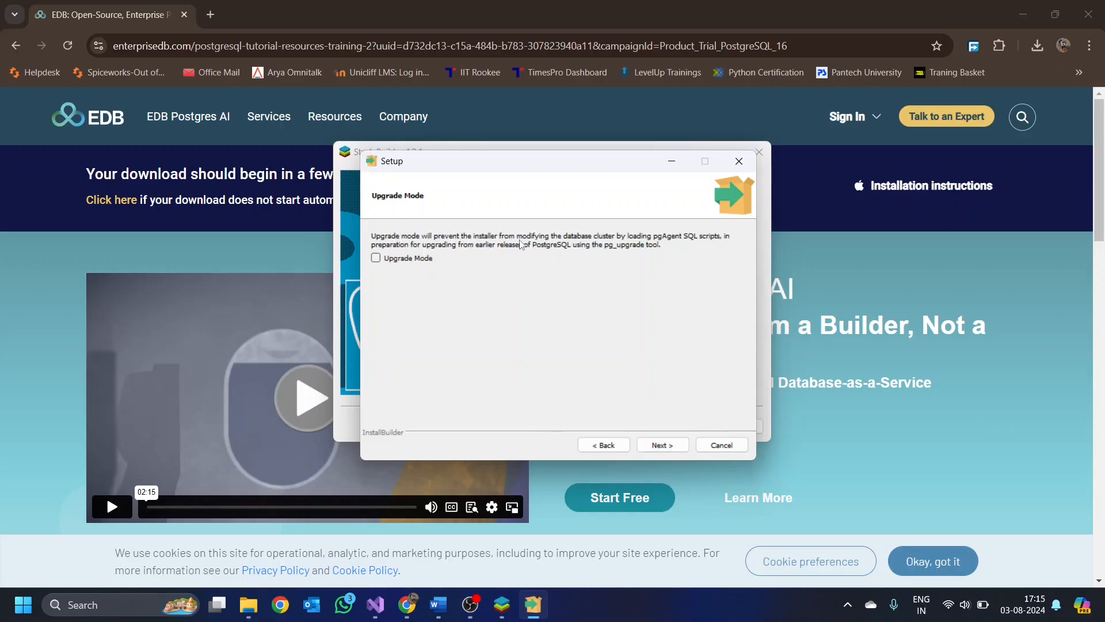
Step: Advance the pgAgent setup past the Upgrade Mode step with upgrade mode unchecked
click(22, 604)
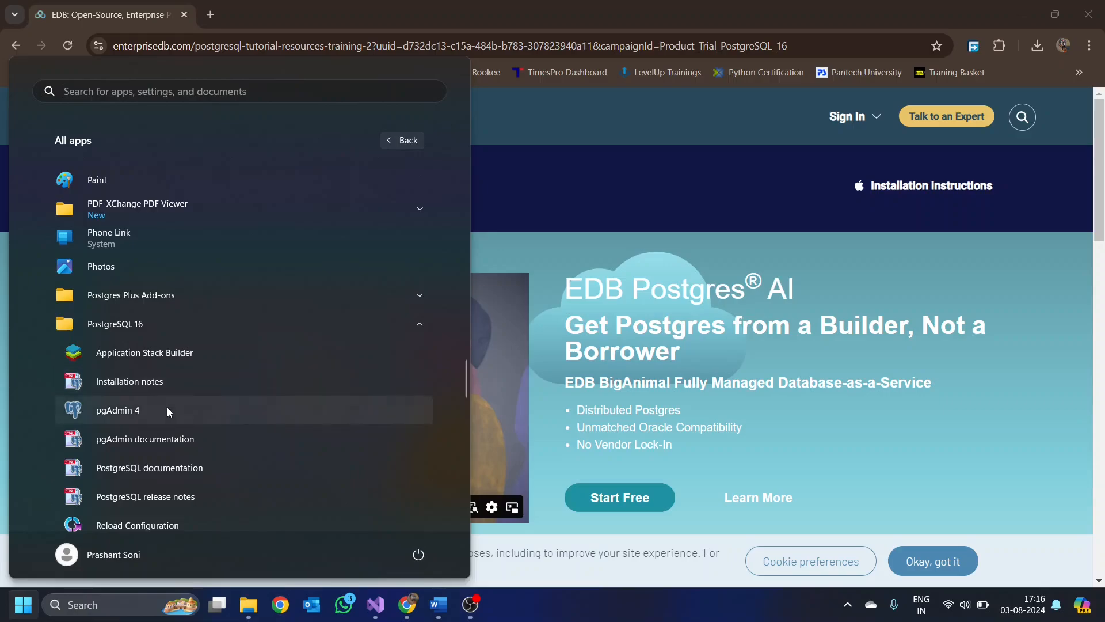
Step: Start pgAdmin 4 from the PostgreSQL 16 group in the Start menu
click(117, 410)
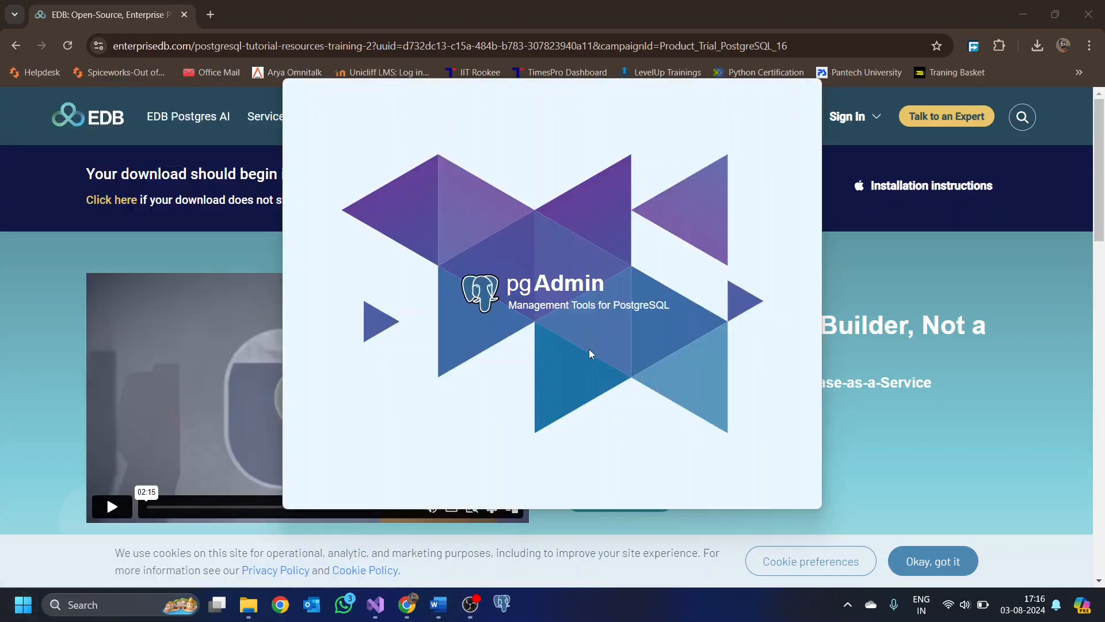